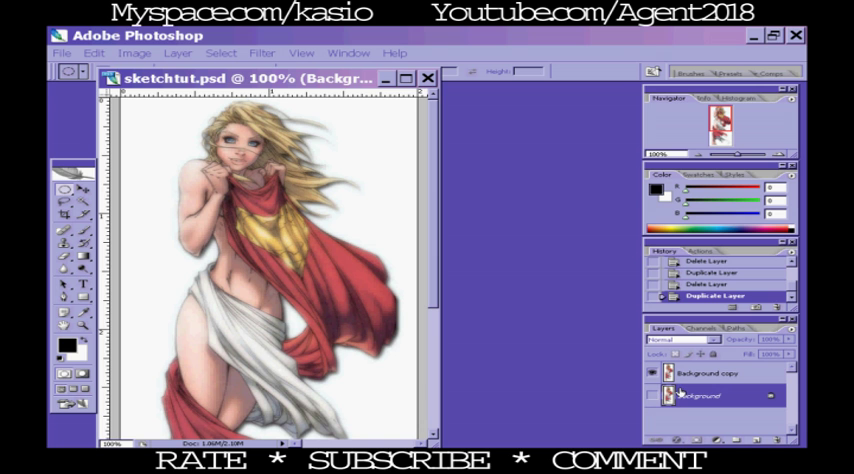
- Select the duplicated Background copy layer to work on it
{"action": "left_click", "coordinate": [716, 384]}
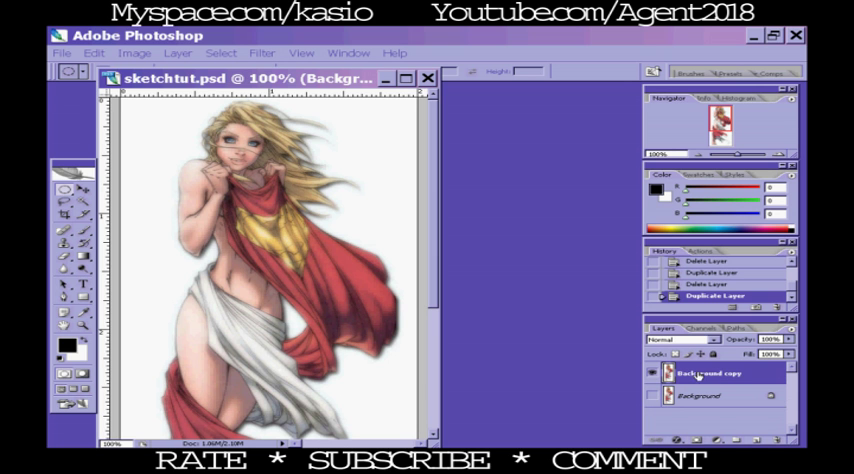
{"action": "mouse_move", "coordinate": [716, 380]}
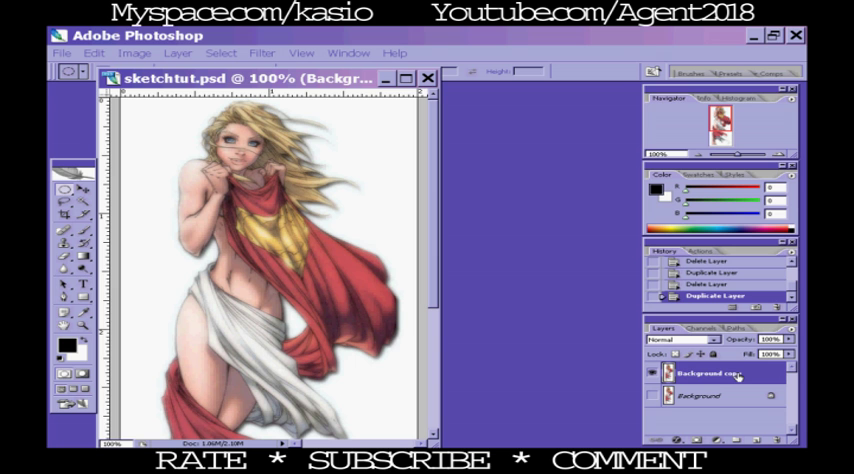
{"action": "mouse_move", "coordinate": [566, 342]}
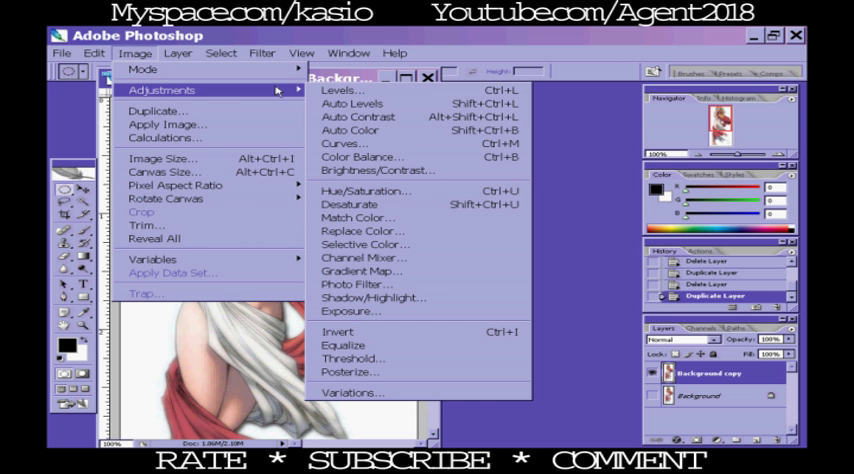
- Desaturate the layer to -100 saturation in Hue/Saturation and raise its lightness
{"action": "left_click", "coordinate": [360, 190]}
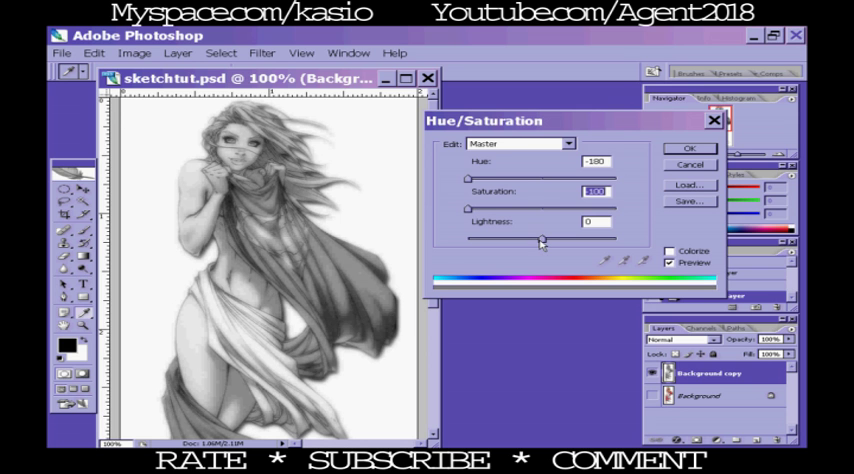
{"action": "left_click_drag", "start_coordinate": [540, 240], "coordinate": [548, 240]}
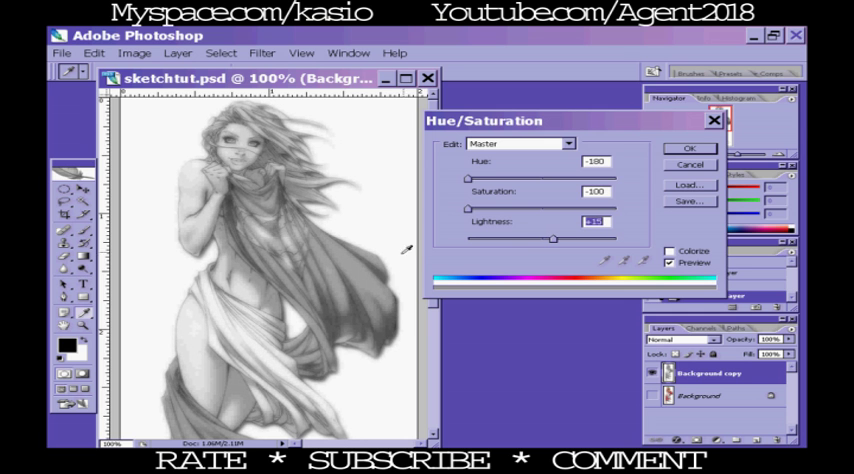
{"action": "mouse_move", "coordinate": [384, 268]}
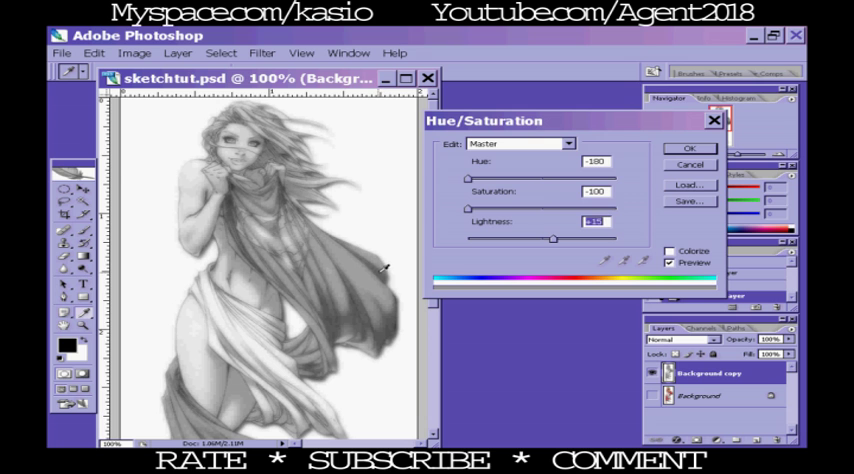
{"action": "mouse_move", "coordinate": [358, 268]}
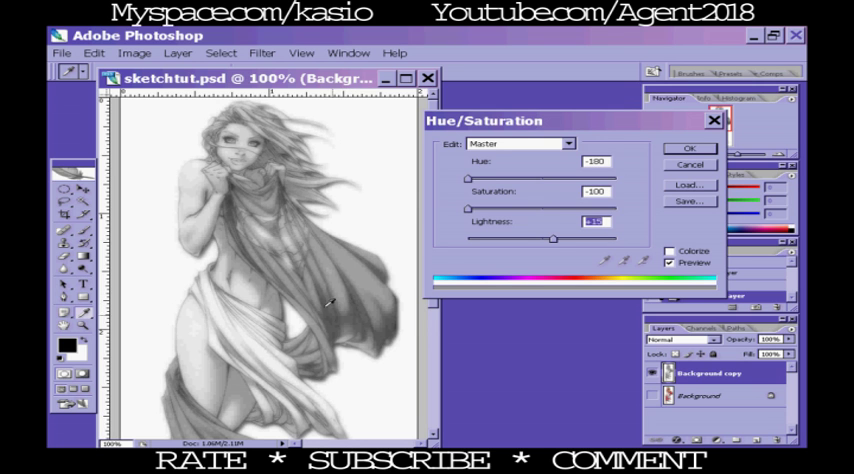
{"action": "mouse_move", "coordinate": [552, 238]}
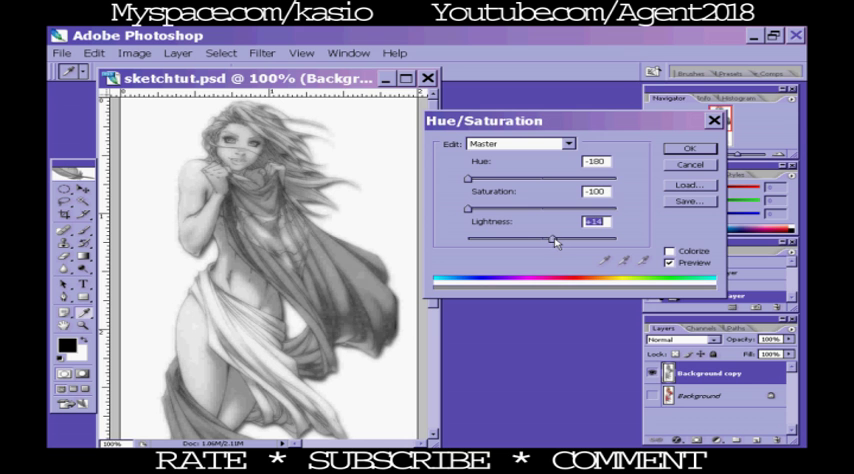
{"action": "left_click_drag", "start_coordinate": [556, 240], "coordinate": [556, 240]}
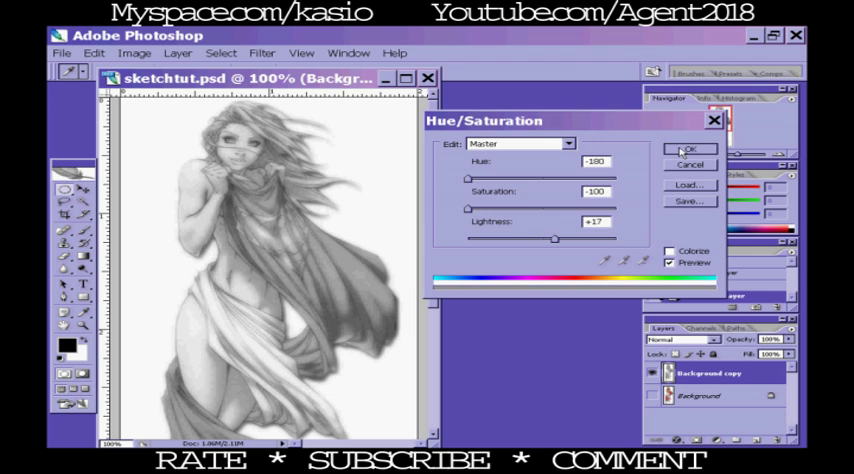
- Apply the Hue/Saturation changes so the layer becomes light greyscale
{"action": "left_click", "coordinate": [680, 148]}
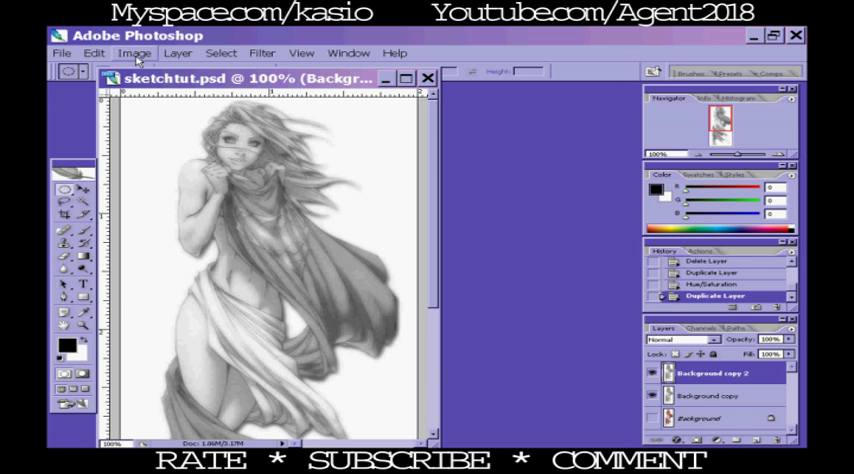
- Bring up the Image adjustments list for the Background copy 2 layer
{"action": "left_click", "coordinate": [136, 52]}
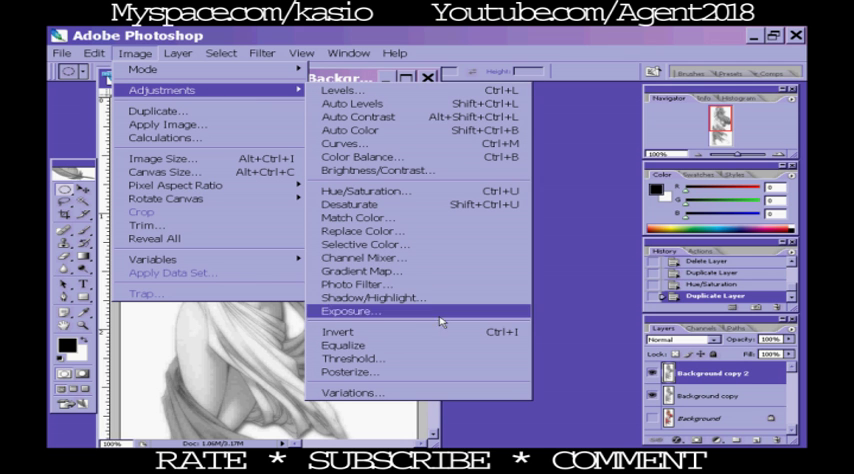
{"action": "mouse_move", "coordinate": [378, 332]}
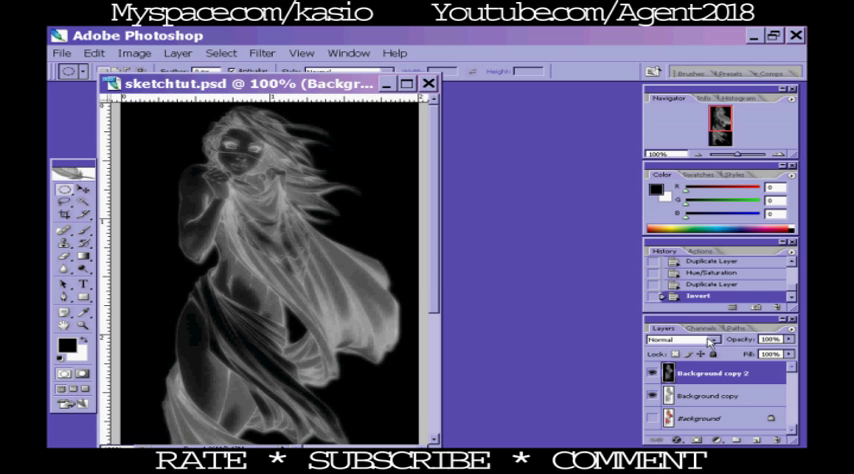
- Set the inverted top layer's blend mode to Color Dodge
{"action": "left_click", "coordinate": [710, 340]}
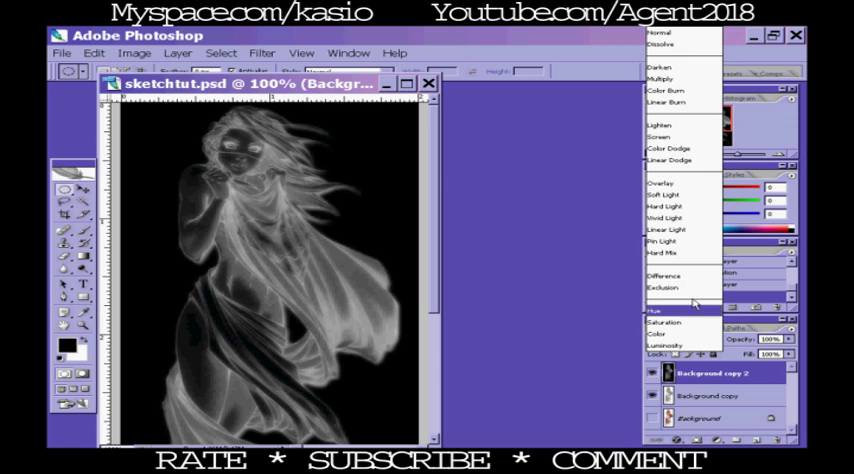
{"action": "mouse_move", "coordinate": [664, 148]}
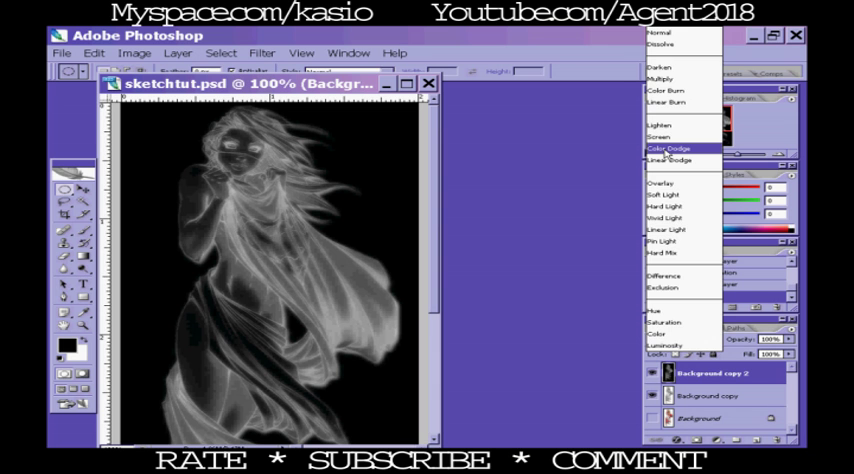
{"action": "left_click", "coordinate": [662, 148]}
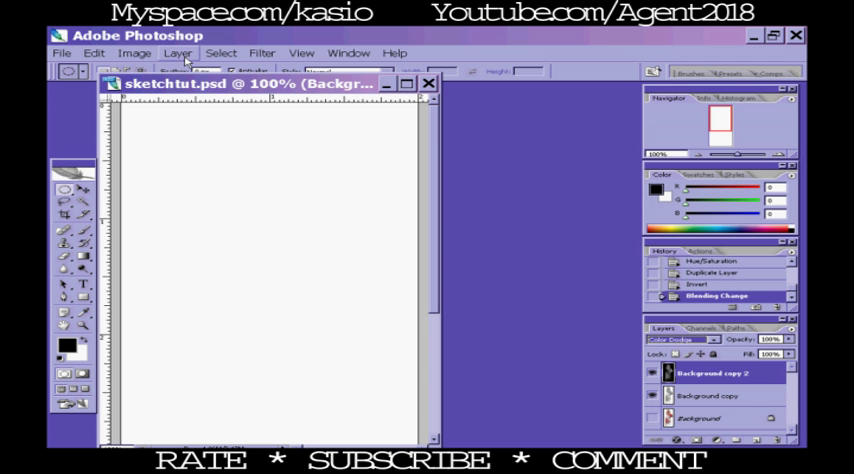
{"action": "mouse_move", "coordinate": [260, 52]}
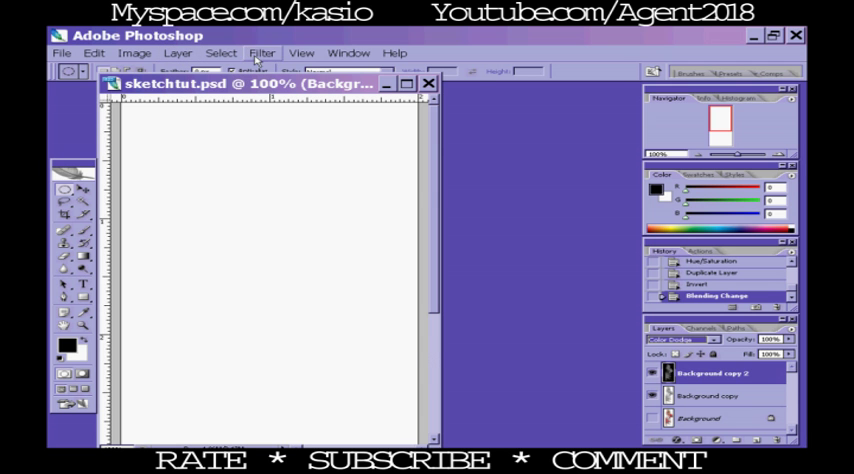
- Apply a Gaussian Blur with the radius tuned until pencil sketch lines appear
{"action": "left_click", "coordinate": [264, 52]}
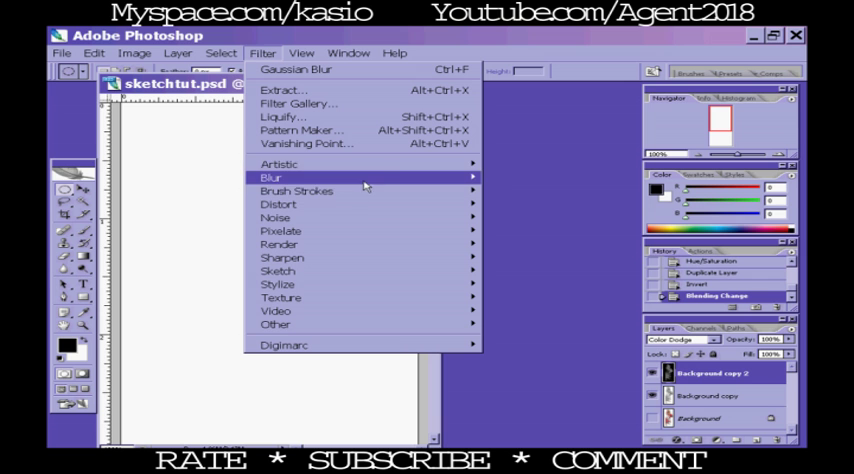
{"action": "mouse_move", "coordinate": [290, 178]}
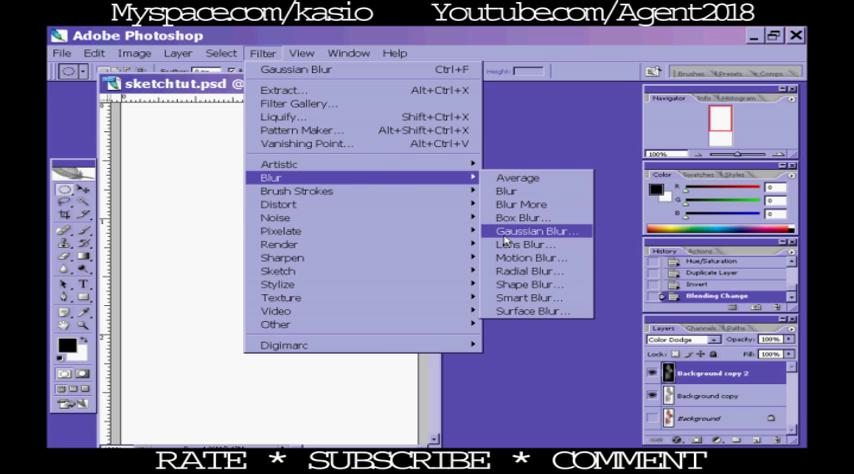
{"action": "mouse_move", "coordinate": [528, 232]}
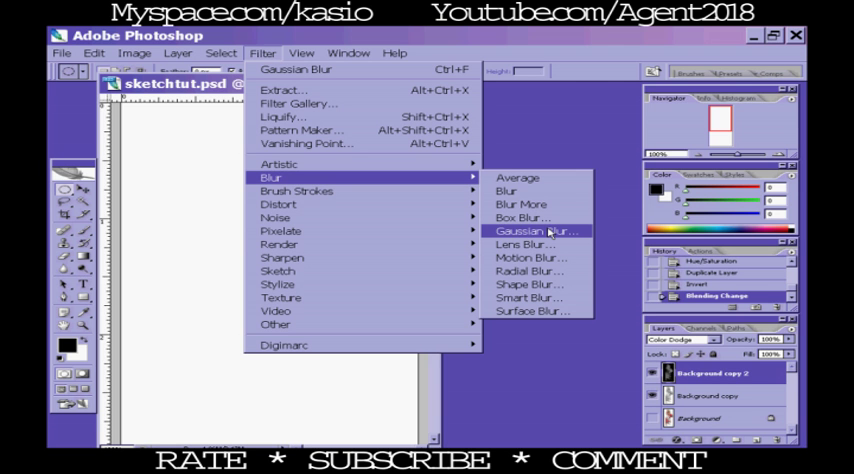
{"action": "left_click", "coordinate": [532, 232]}
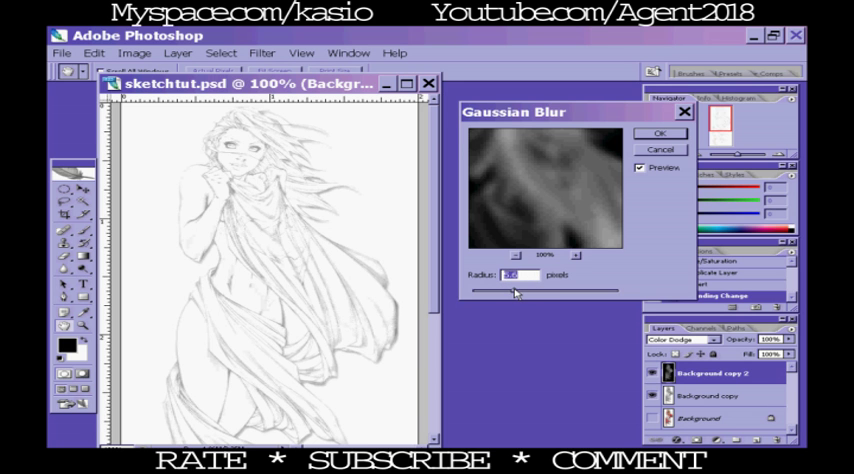
{"action": "left_click_drag", "start_coordinate": [516, 292], "coordinate": [470, 292]}
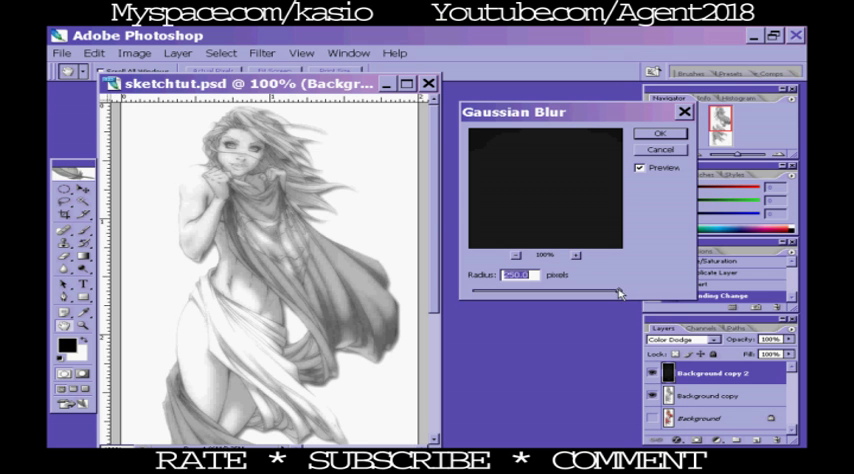
{"action": "left_click_drag", "start_coordinate": [620, 290], "coordinate": [520, 290]}
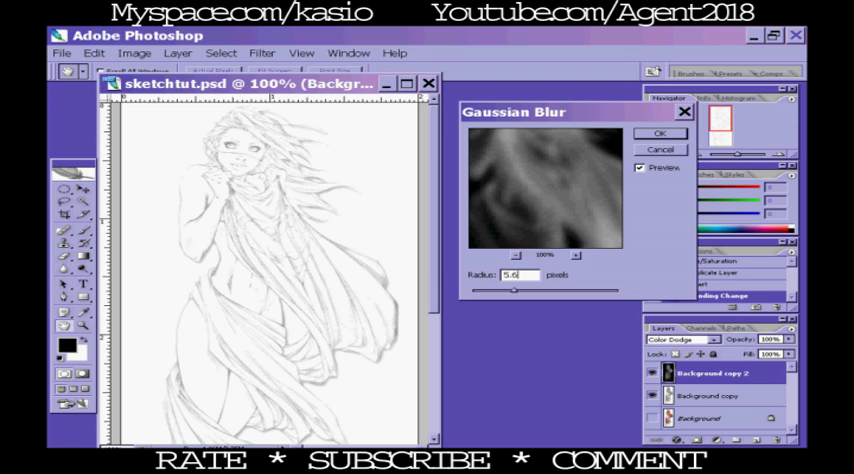
{"action": "left_click", "coordinate": [652, 132]}
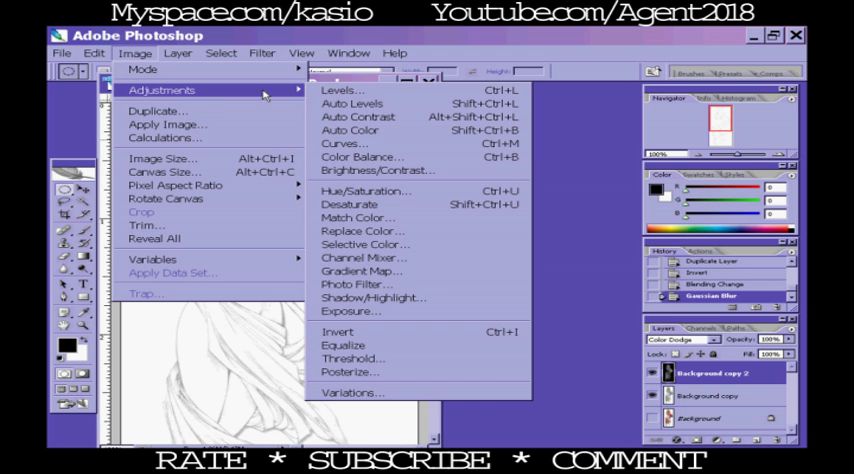
- Adjust Brightness/Contrast, lowering brightness to strengthen the sketch lines
{"action": "left_click", "coordinate": [378, 170]}
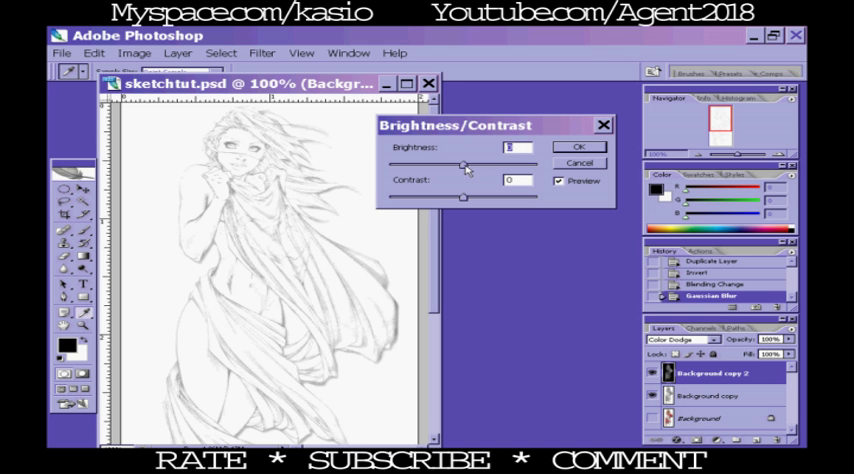
{"action": "left_click_drag", "start_coordinate": [464, 164], "coordinate": [448, 164]}
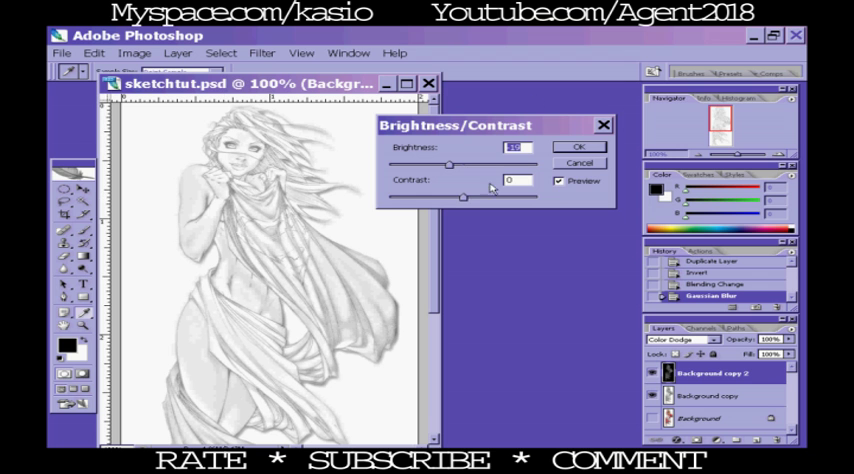
{"action": "left_click_drag", "start_coordinate": [462, 196], "coordinate": [470, 196]}
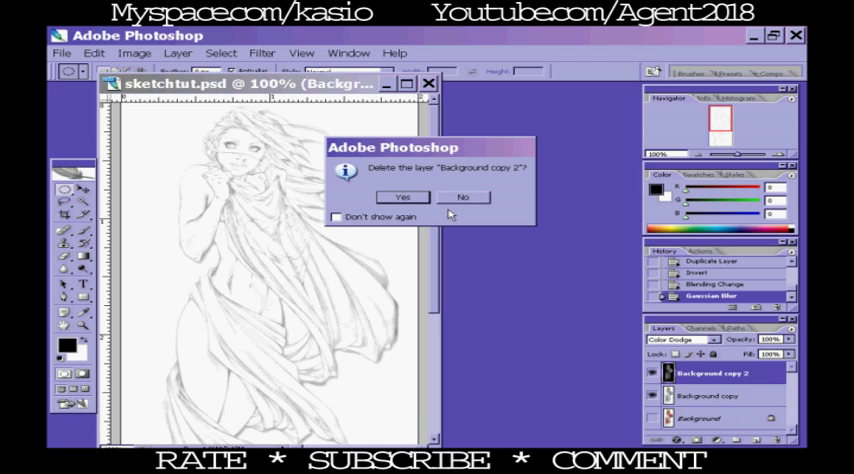
- Confirm deleting the Background copy 2 and Background copy layers
{"action": "left_click", "coordinate": [404, 196]}
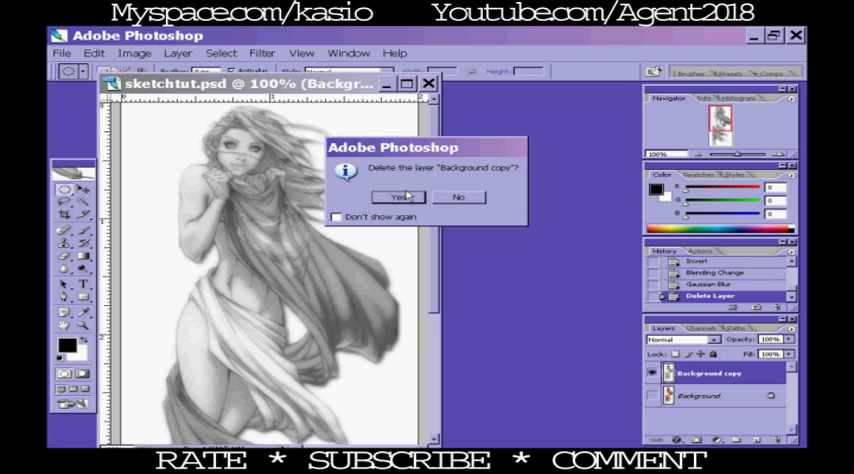
{"action": "left_click", "coordinate": [396, 196]}
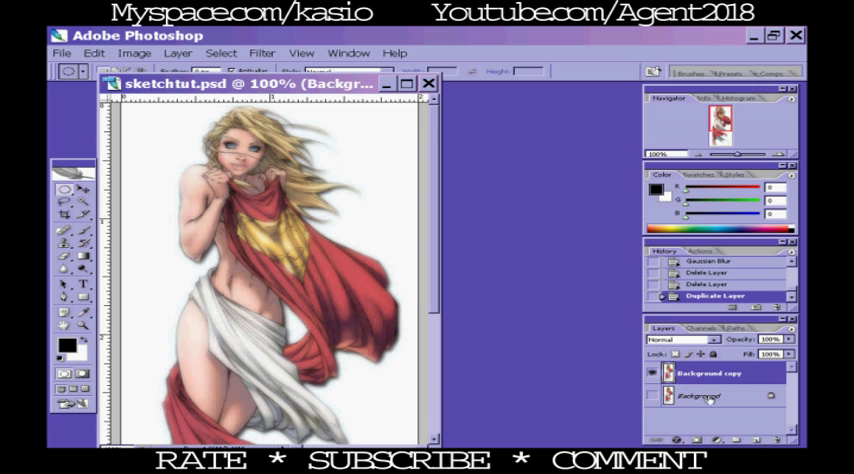
- Desaturate the fresh layer copy fully in Hue/Saturation, tune lightness and apply it
{"action": "left_click", "coordinate": [722, 384]}
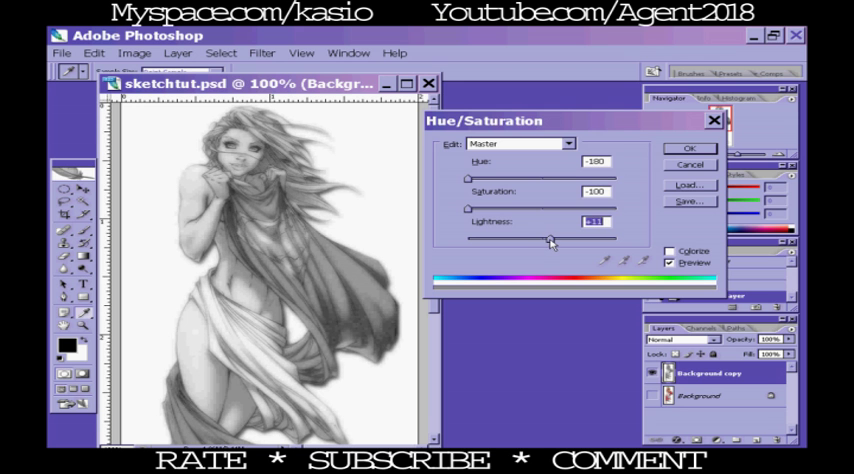
{"action": "left_click_drag", "start_coordinate": [550, 240], "coordinate": [548, 240]}
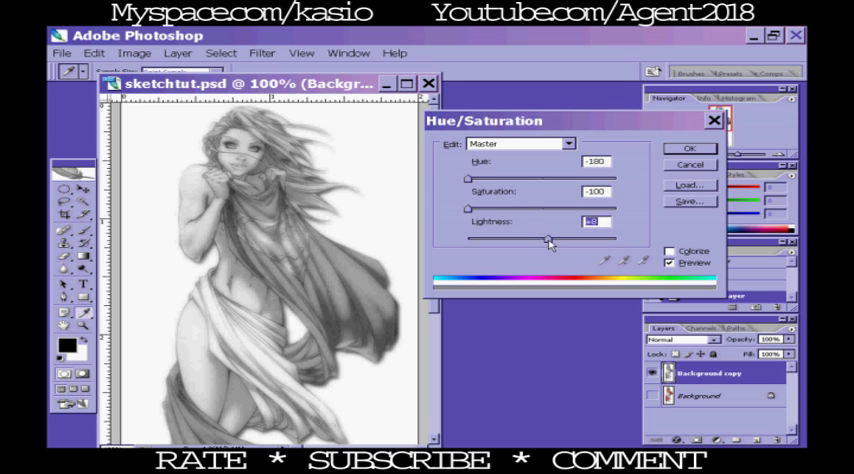
{"action": "left_click_drag", "start_coordinate": [548, 242], "coordinate": [556, 242]}
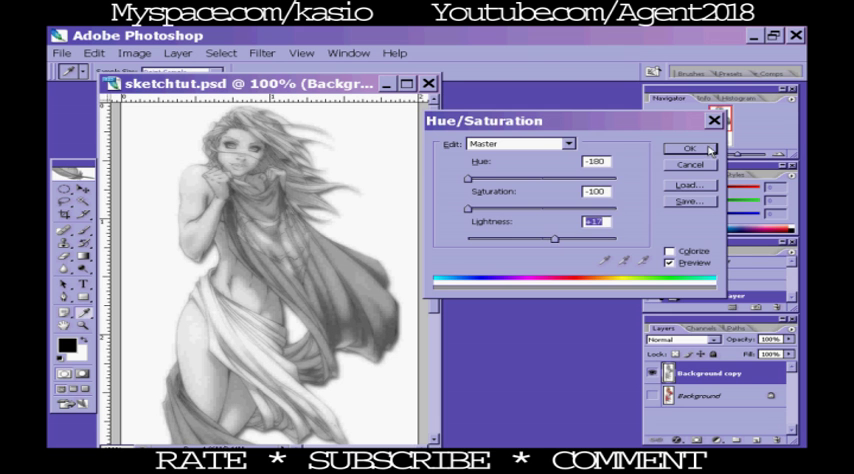
{"action": "left_click", "coordinate": [686, 148]}
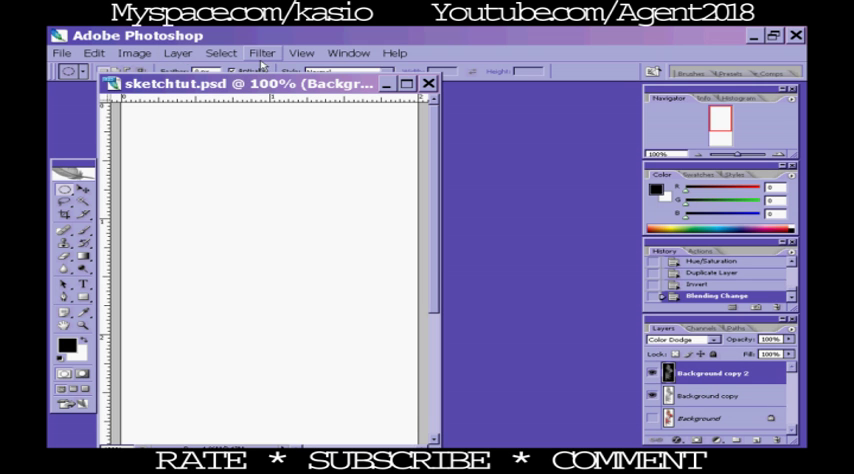
- Apply a Gaussian Blur from Filter > Blur to the Color Dodge layer
{"action": "left_click", "coordinate": [262, 52]}
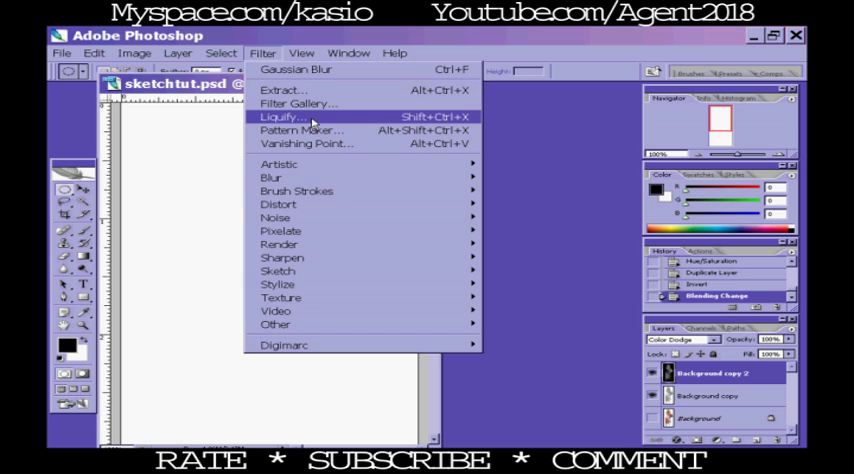
{"action": "mouse_move", "coordinate": [320, 72]}
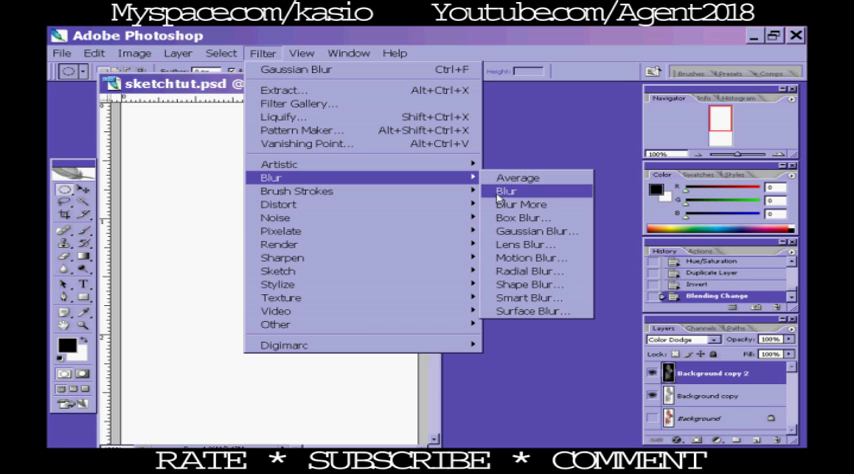
{"action": "mouse_move", "coordinate": [528, 232]}
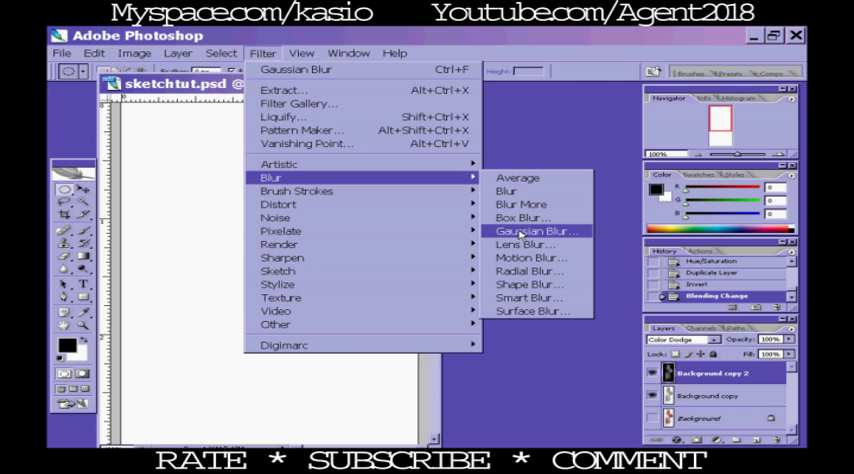
{"action": "left_click", "coordinate": [530, 232]}
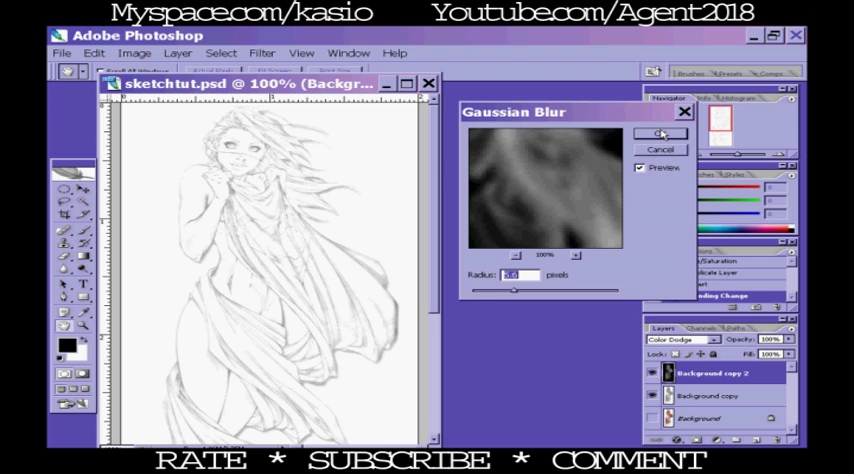
{"action": "left_click", "coordinate": [652, 134]}
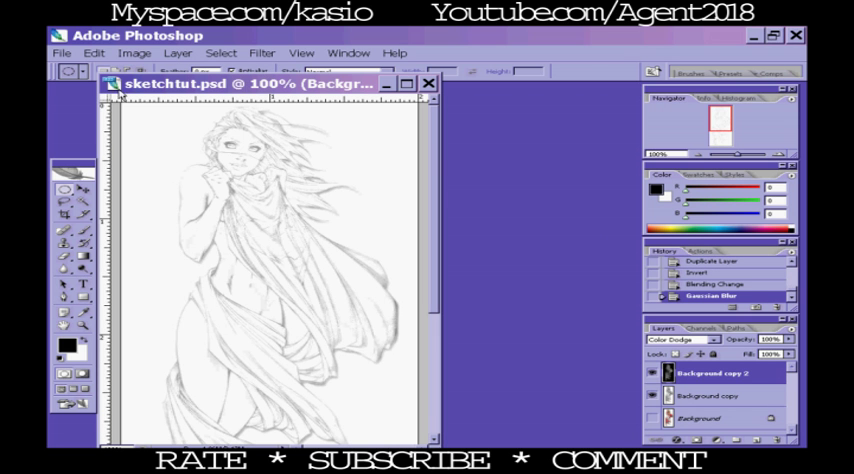
- Apply a Brightness/Contrast adjustment with the Contrast slider raised to darken the sketch lines
{"action": "left_click", "coordinate": [132, 52]}
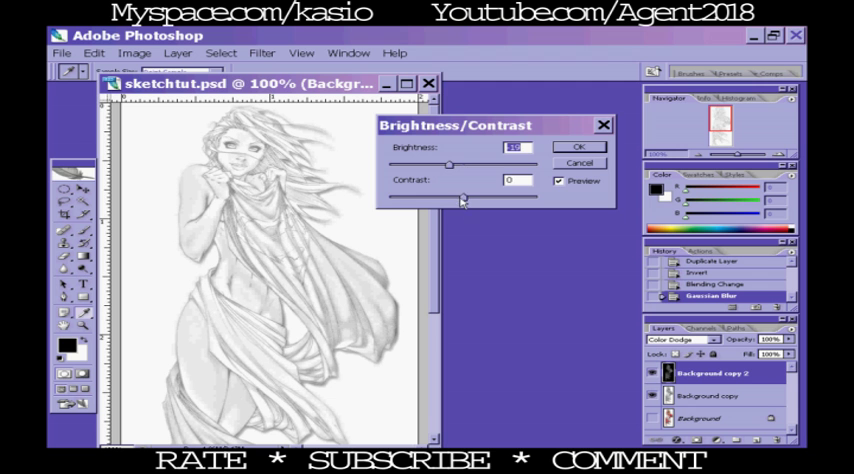
{"action": "left_click_drag", "start_coordinate": [462, 200], "coordinate": [466, 196]}
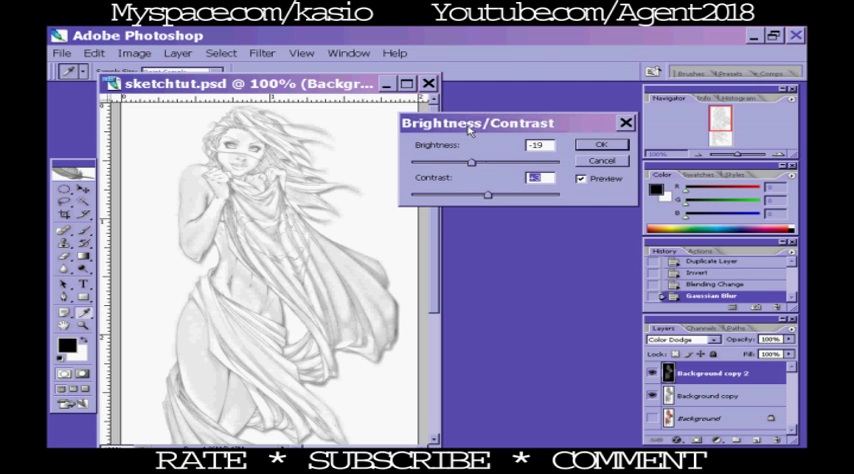
{"action": "left_click", "coordinate": [590, 144]}
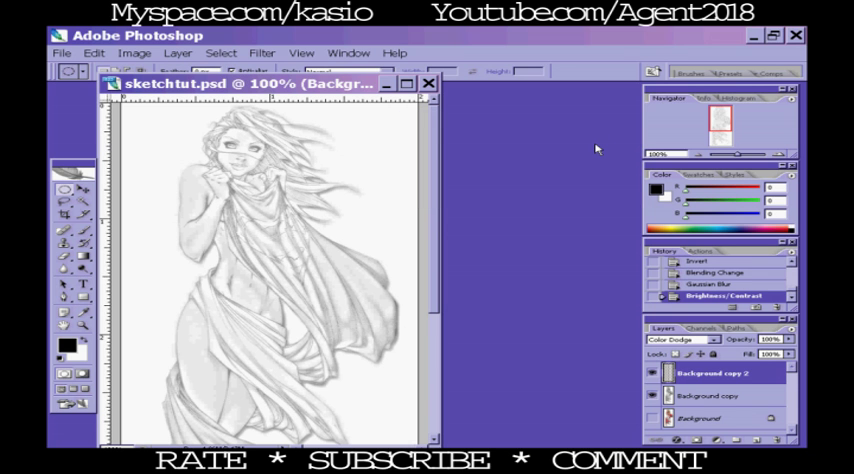